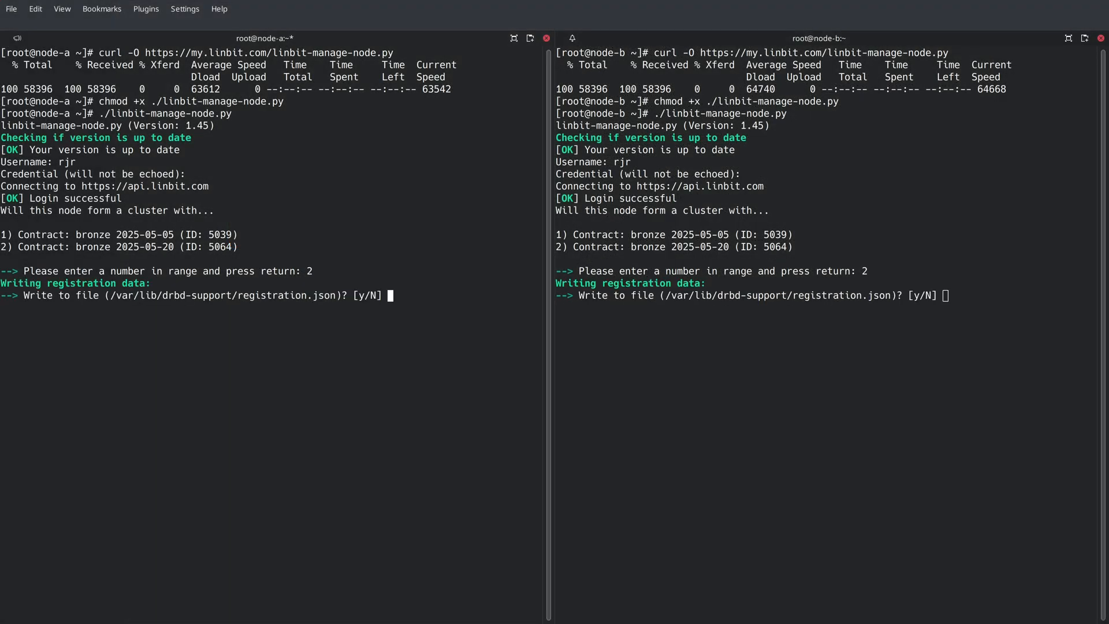
Step: Confirm with 'y' to write registration.json on both nodes, then view r0.res
{"action": "type", "text": "y"}
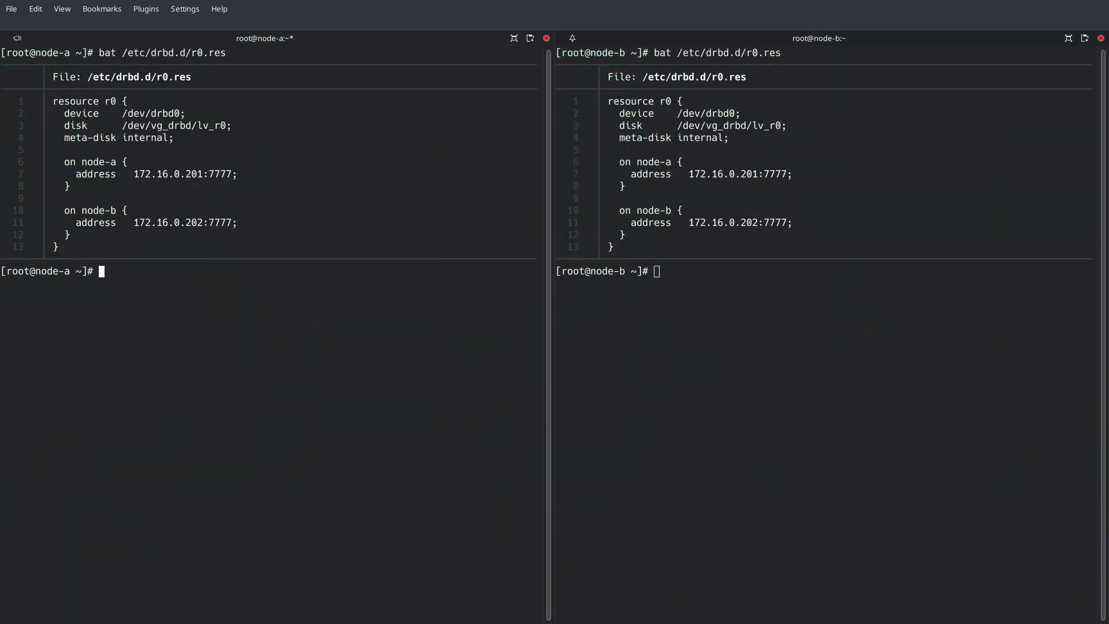
Step: Create r0 metadata, bring r0 up, and clear its bitmap with a new current UUID
{"action": "type", "text": "drbdadm create-md r"}
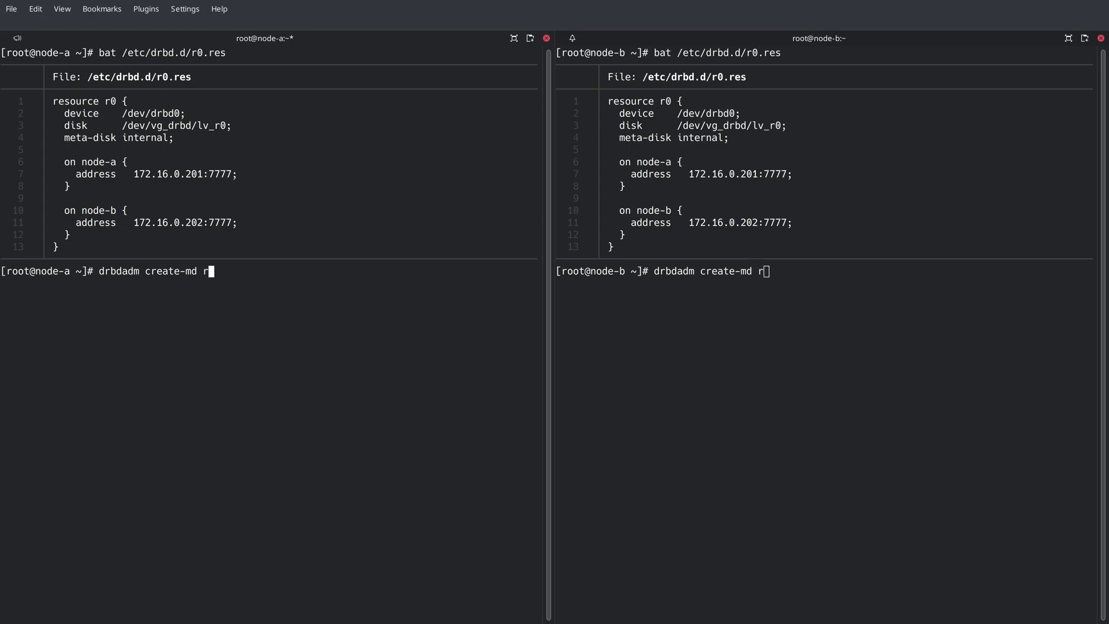
{"action": "key", "text": "Return"}
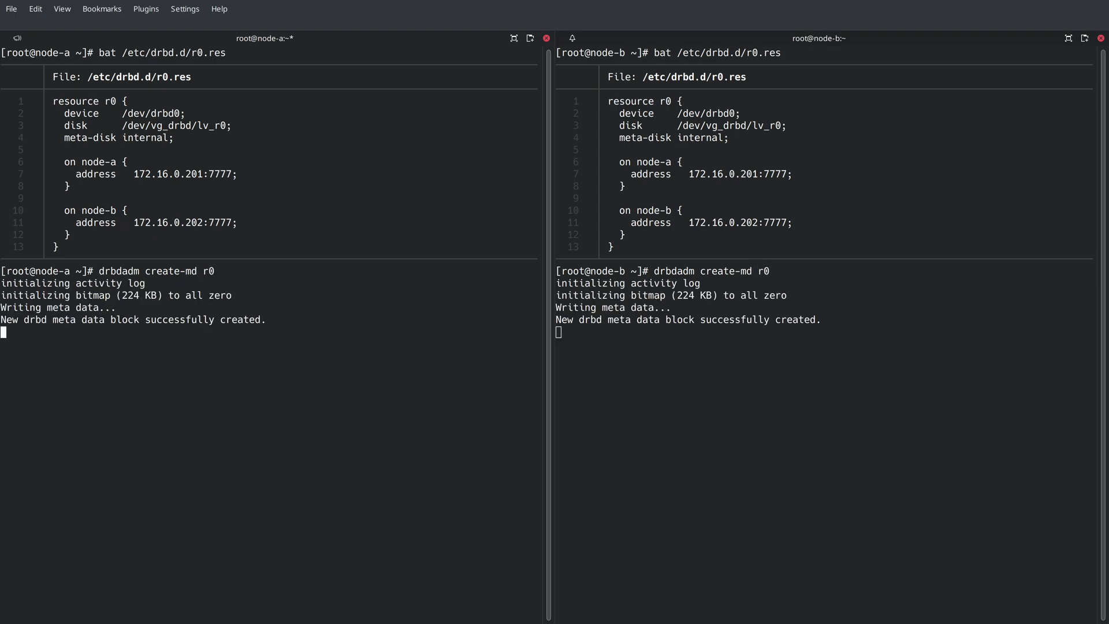
{"action": "type", "text": "drbdadm up r0"}
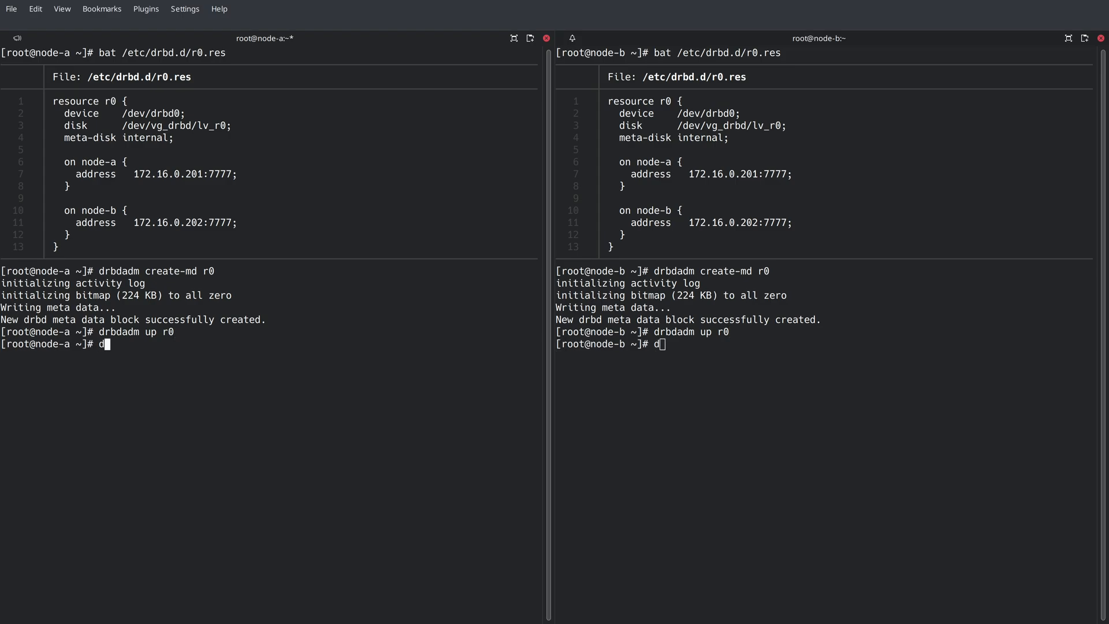
{"action": "type", "text": "rbdadm status"}
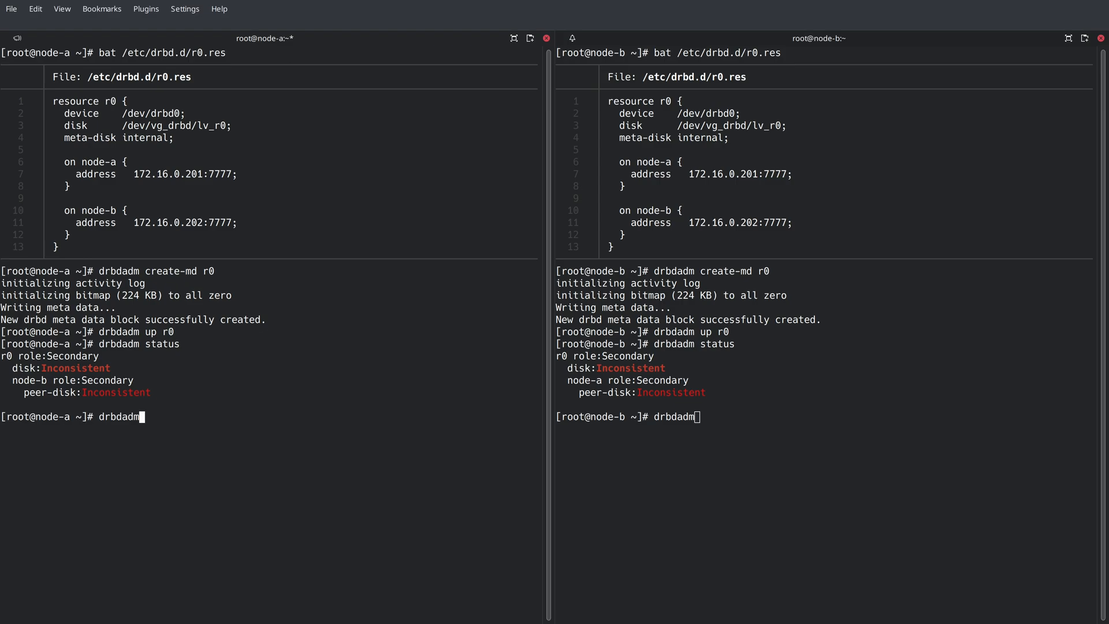
{"action": "type", "text": "new-current-uu"}
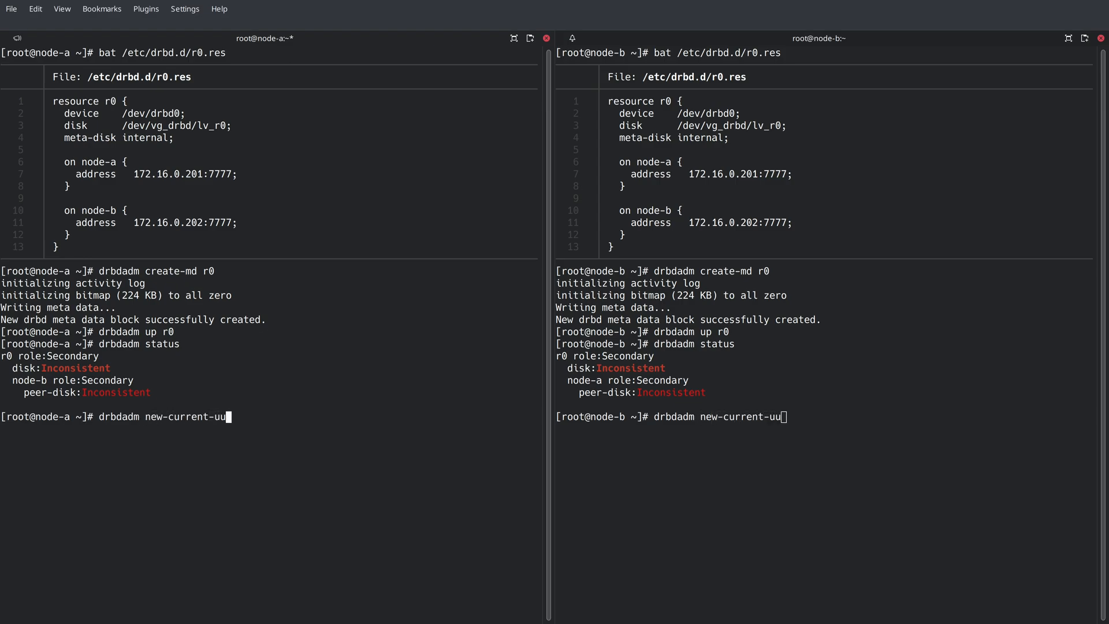
{"action": "type", "text": "id --clear-bitmap r0/0"}
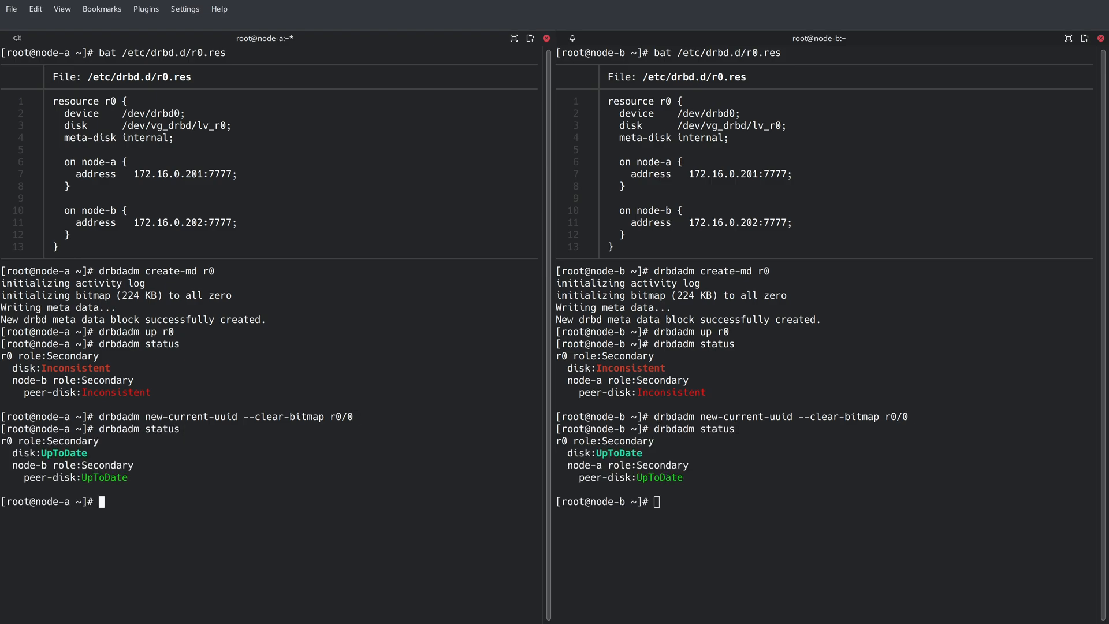
{"action": "type", "text": "dr"}
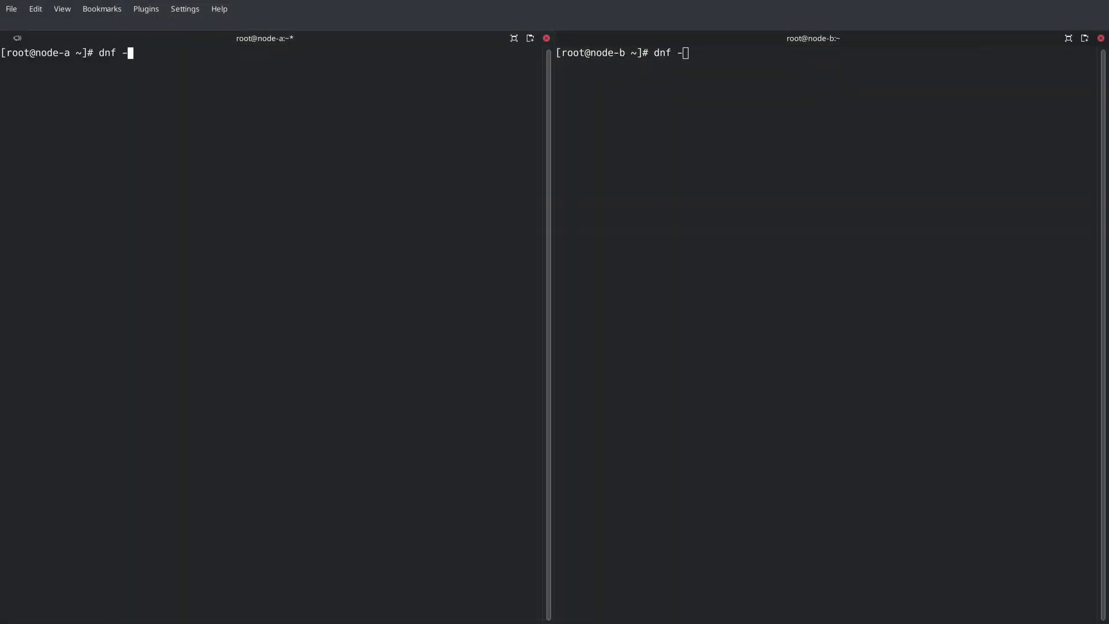
Step: Install pacemaker, corosync and pcs with dnf on both nodes
{"action": "type", "text": "y install pace"}
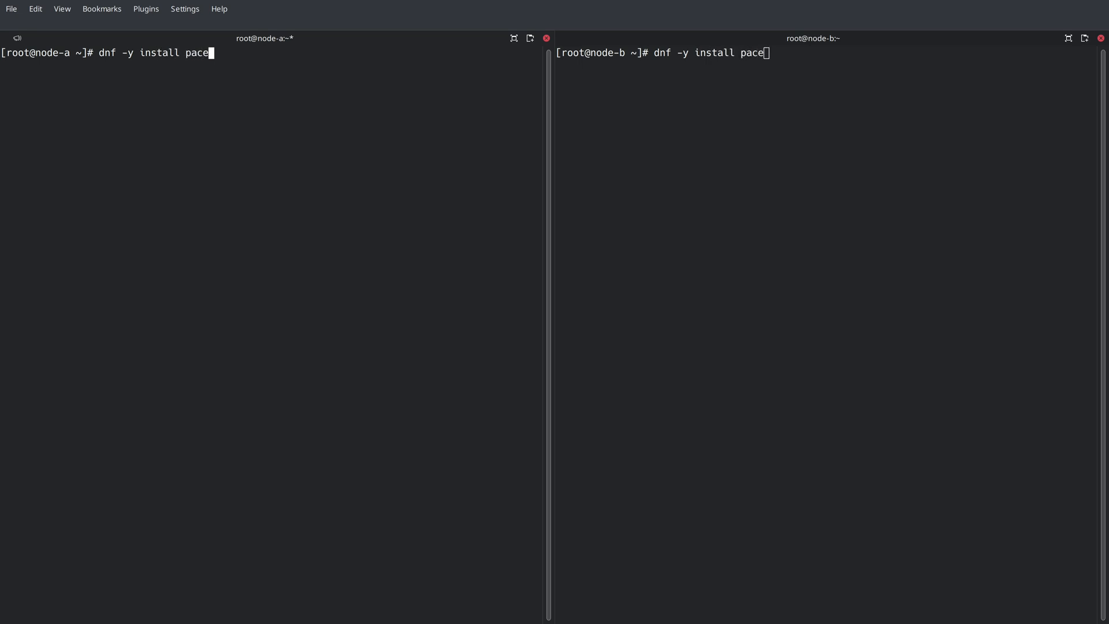
{"action": "type", "text": "maker corosync pcs"}
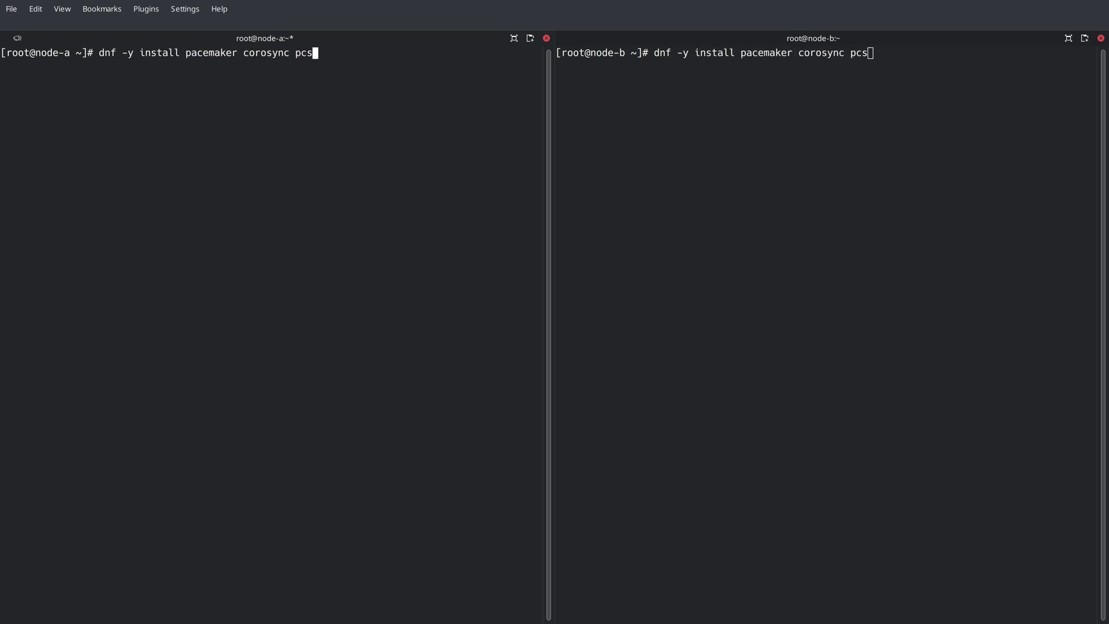
{"action": "key", "text": "Return"}
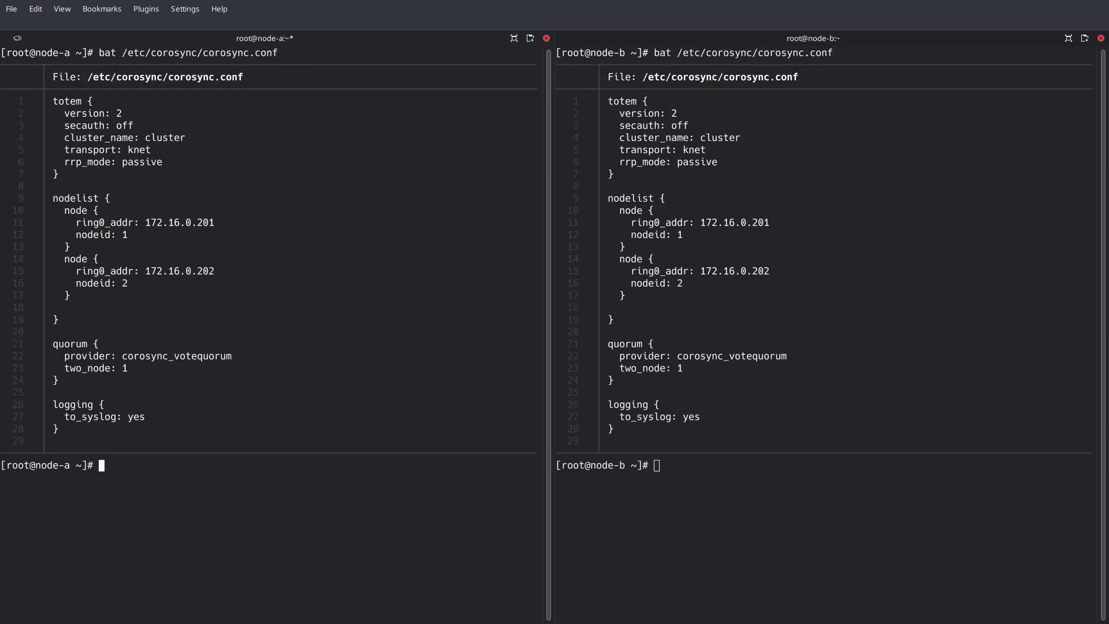
Step: Enable and start Pacemaker and Corosync, then watch the live pcs status
{"action": "type", "text": "systemc"}
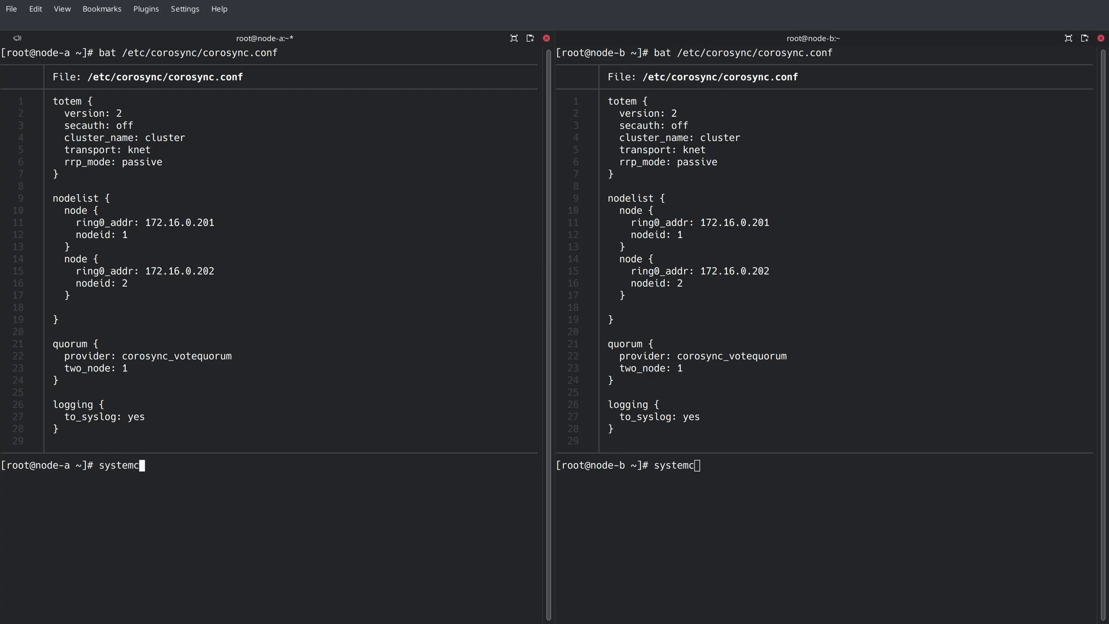
{"action": "type", "text": "tl enable --now pa"}
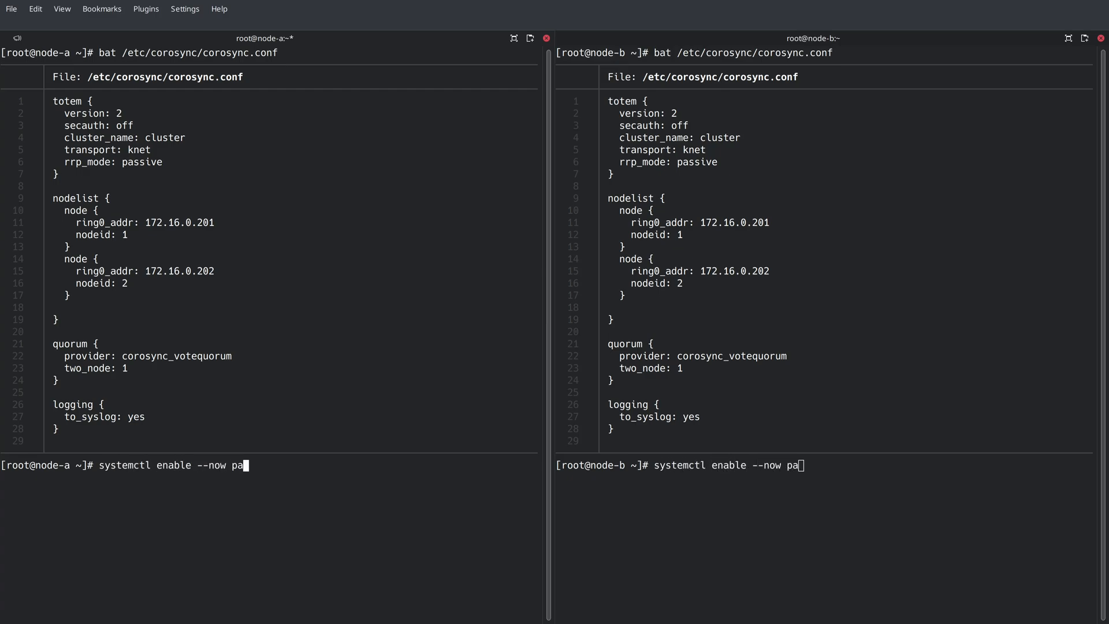
{"action": "key", "text": "Return"}
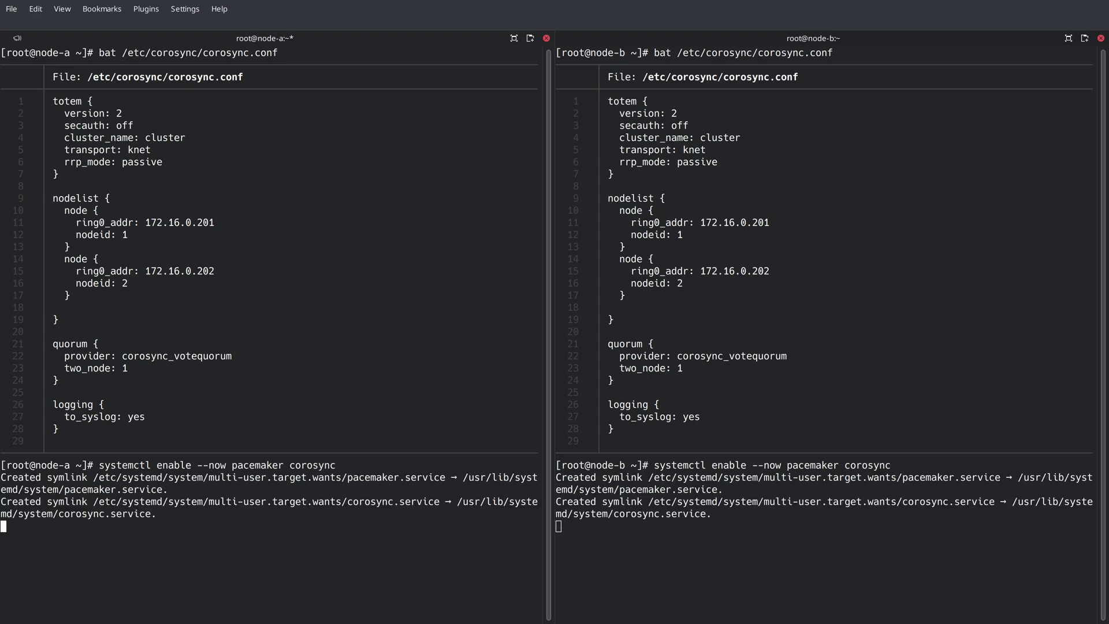
{"action": "type", "text": "watch pcs st"}
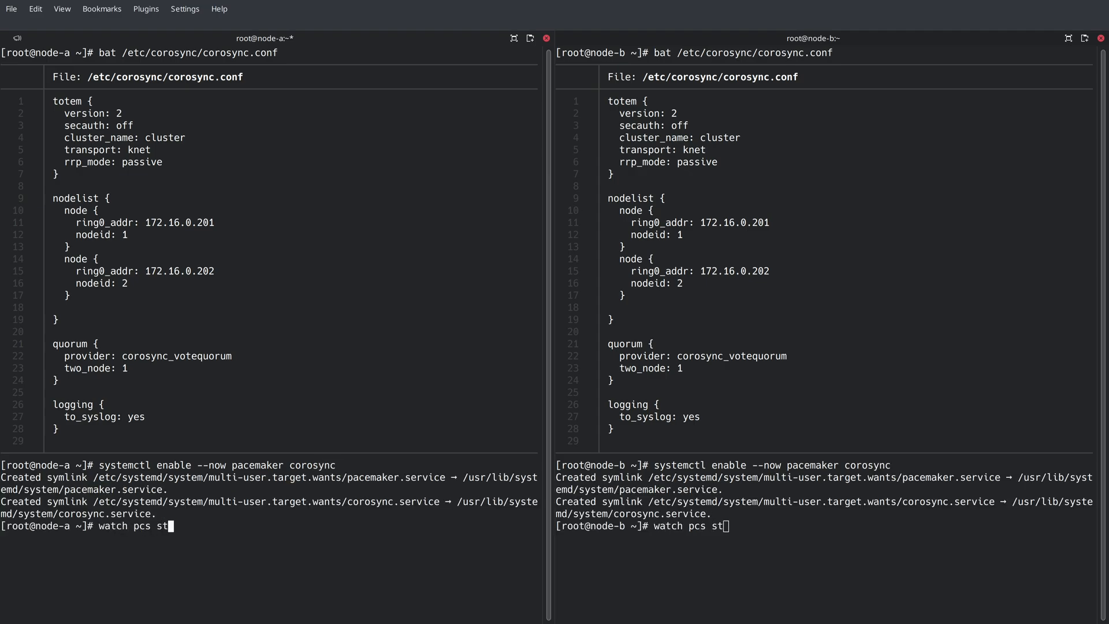
{"action": "key", "text": "Return"}
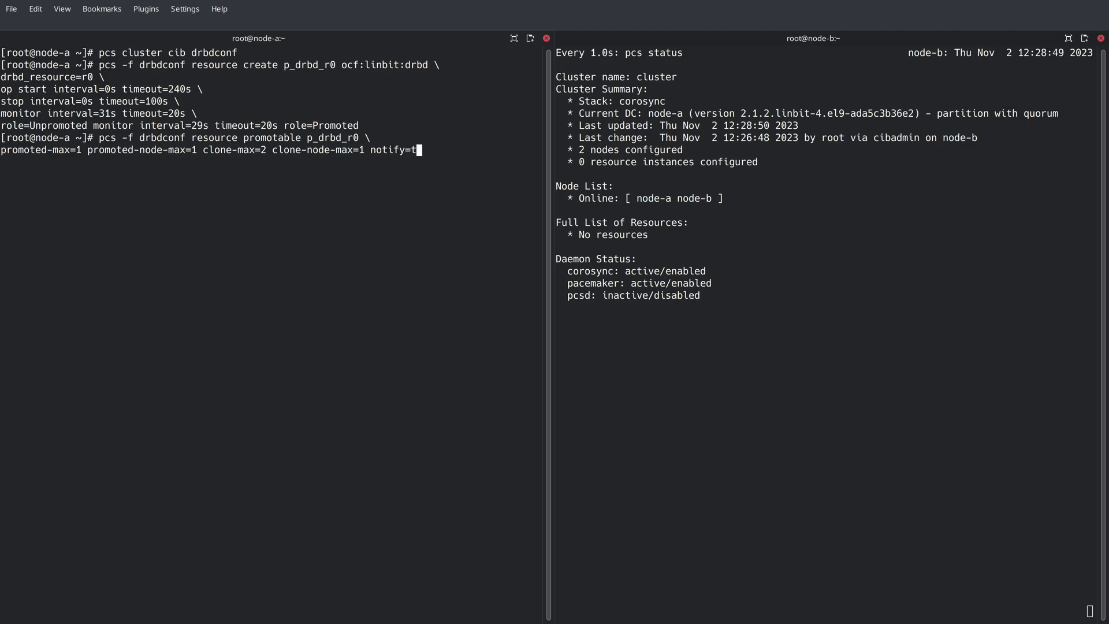
Step: Make p_drbd_r0 promotable and push the drbdconf CIB to the live cluster
{"action": "key", "text": "Return"}
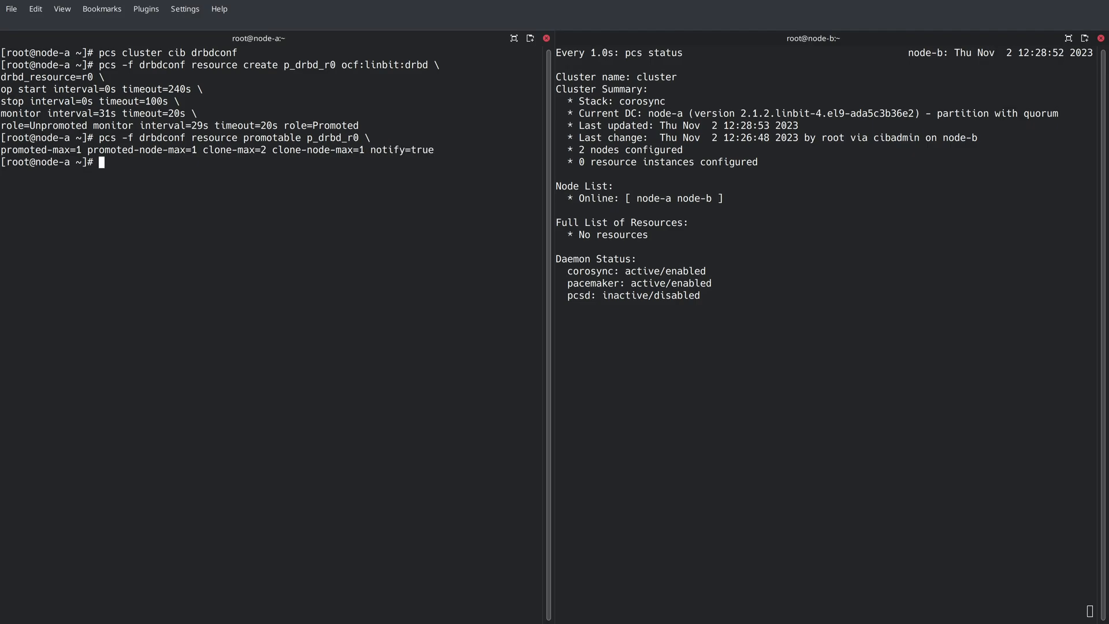
{"action": "type", "text": "pcs cluster"}
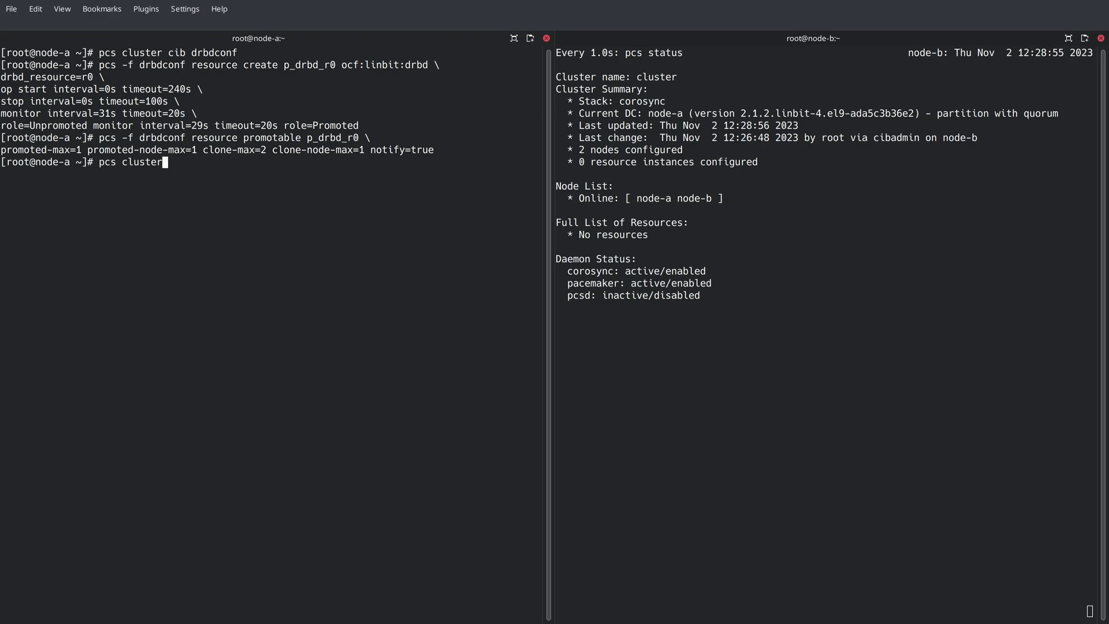
{"action": "type", "text": "cib-push"}
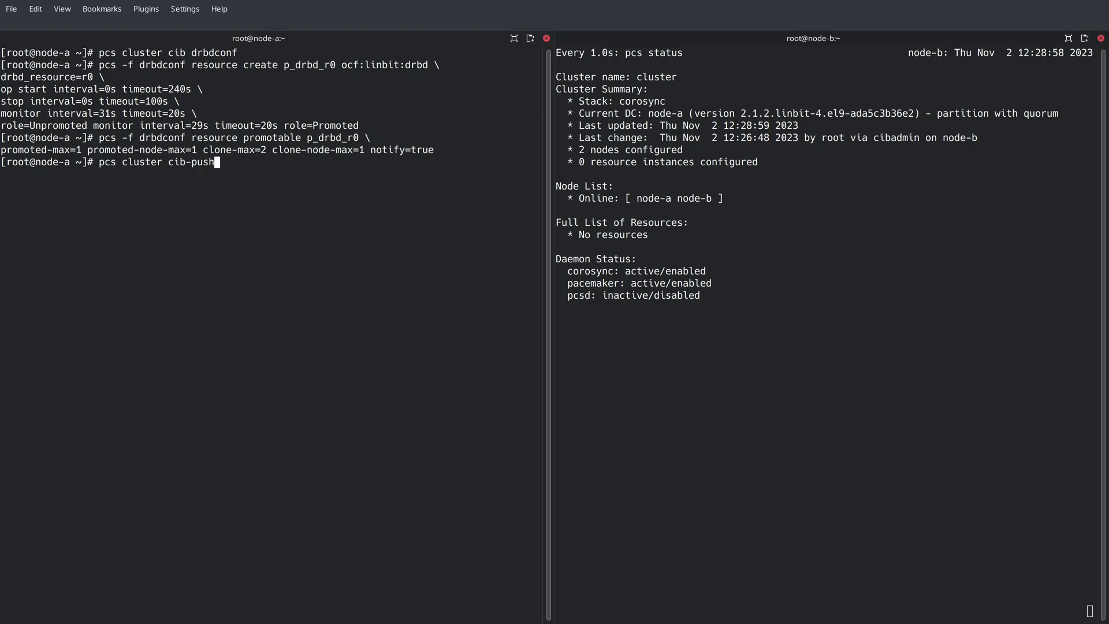
{"action": "key", "text": "Return"}
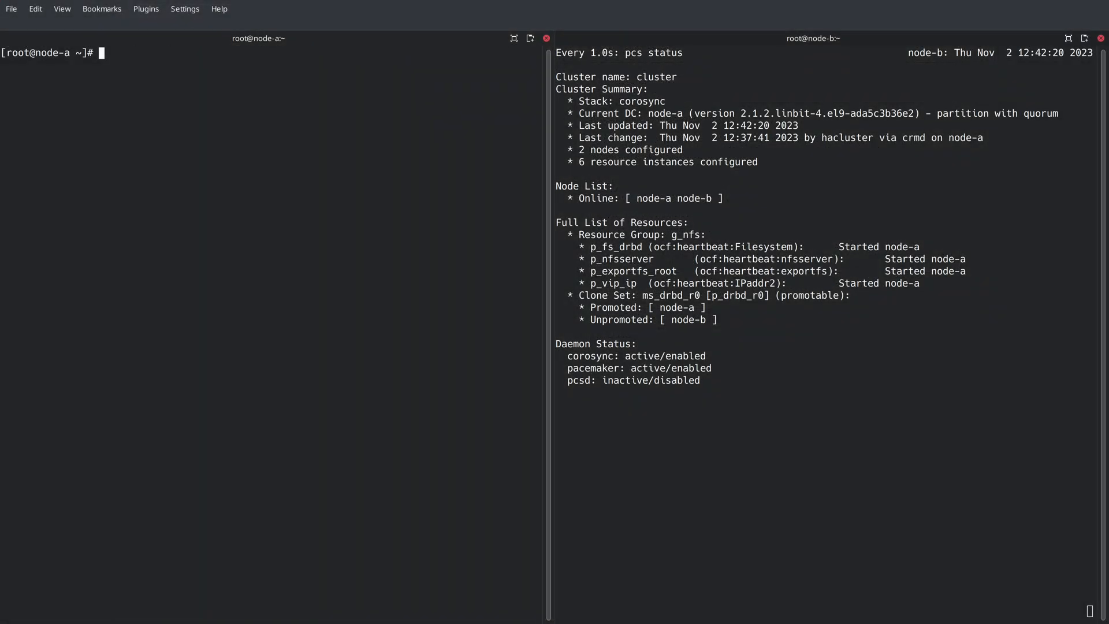
Step: List the NFS exports offered at virtual IP 192.168.10.2 with showmount -e
{"action": "type", "text": "showmount -e"}
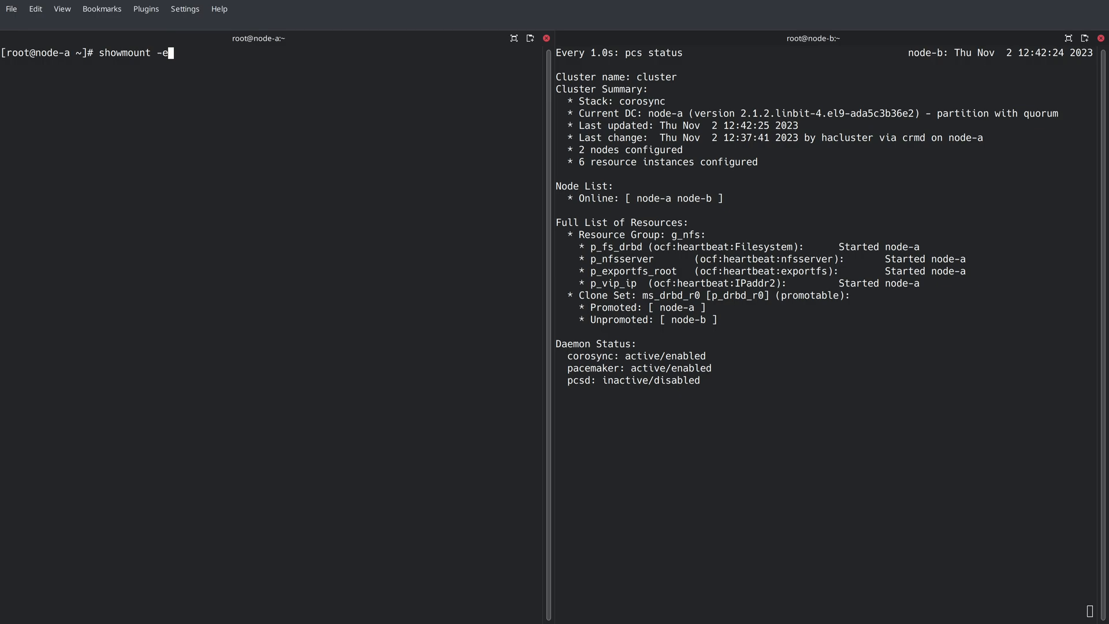
{"action": "type", "text": "192.168.10.2"}
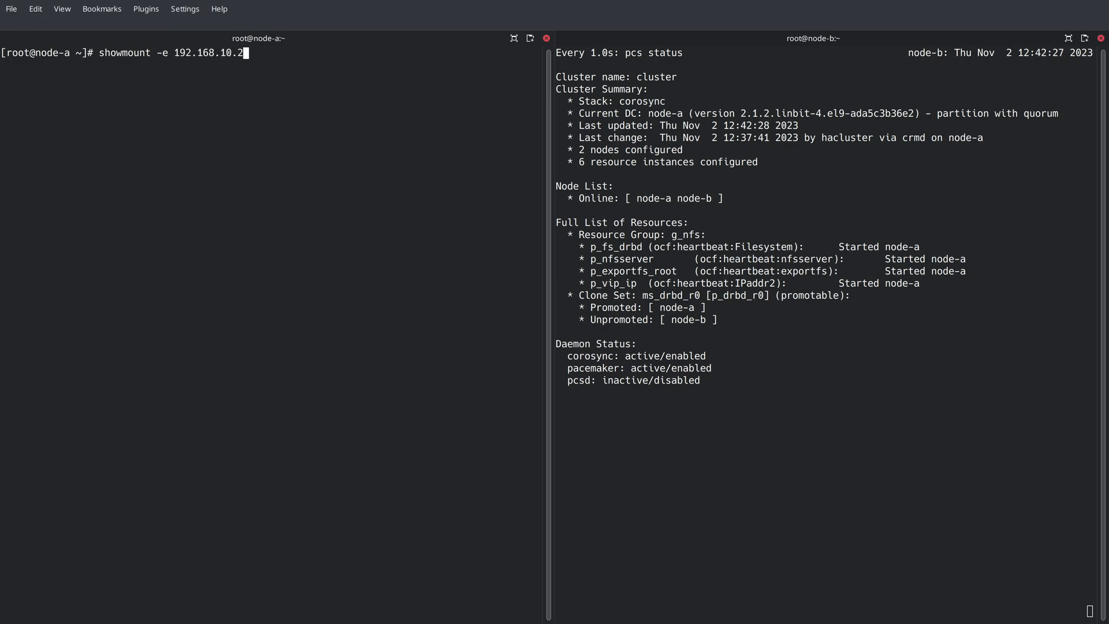
{"action": "key", "text": "Return"}
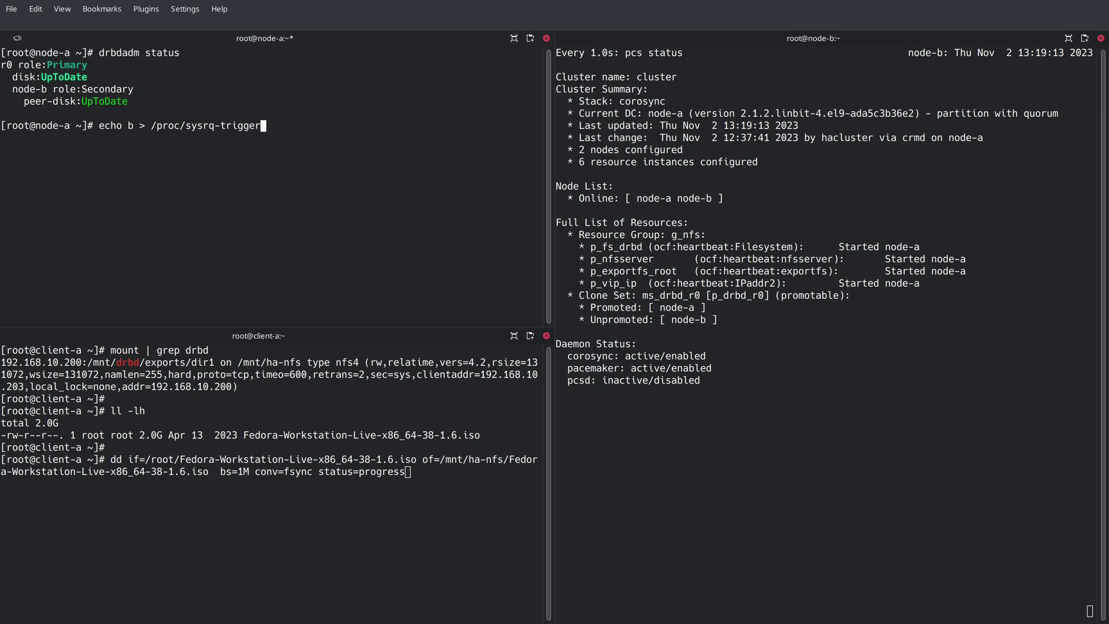
Step: Force-reboot node-a via sysrq-trigger to test failover
{"action": "key", "text": "Return"}
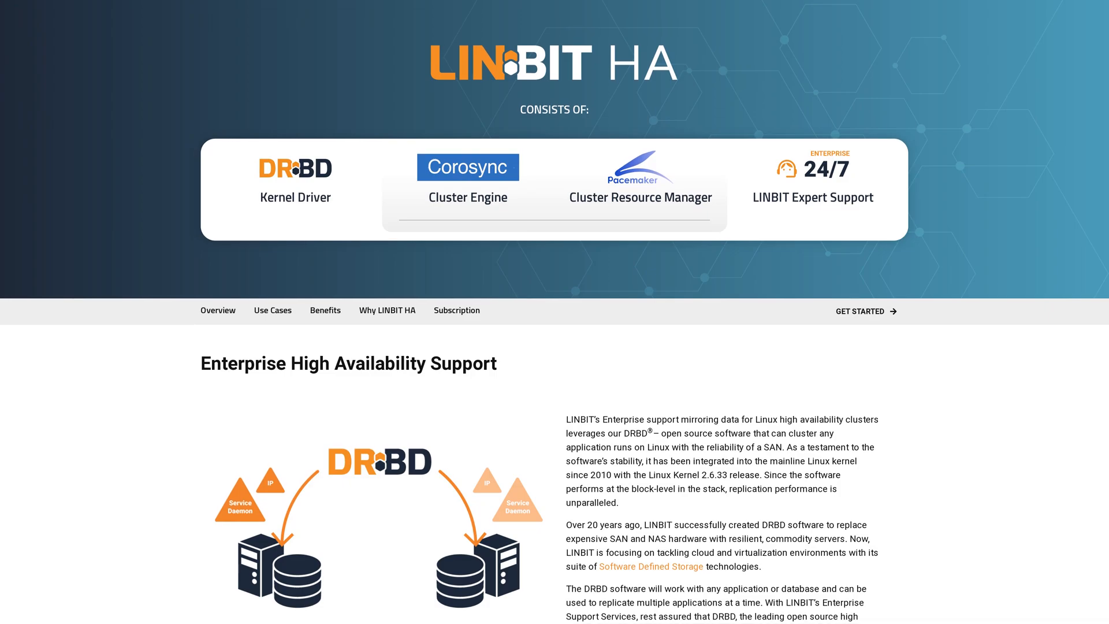
Step: Scroll the LINBIT HA page down to the Contact Us form
{"action": "scroll", "scroll_direction": "up", "scroll_amount": 3}
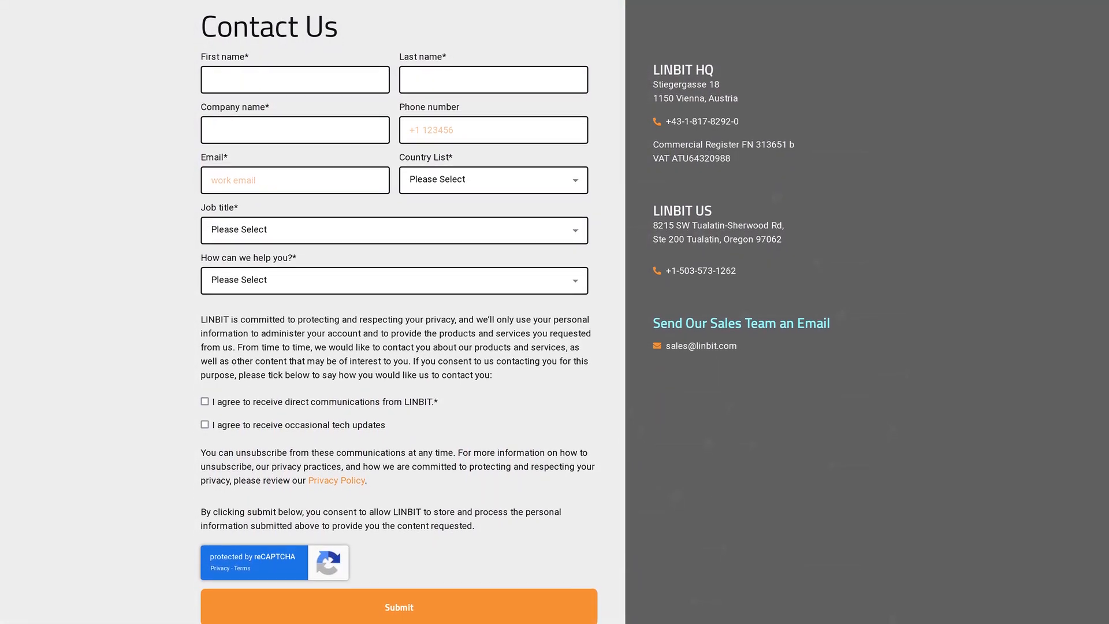
{"action": "scroll", "scroll_direction": "down", "scroll_amount": 3}
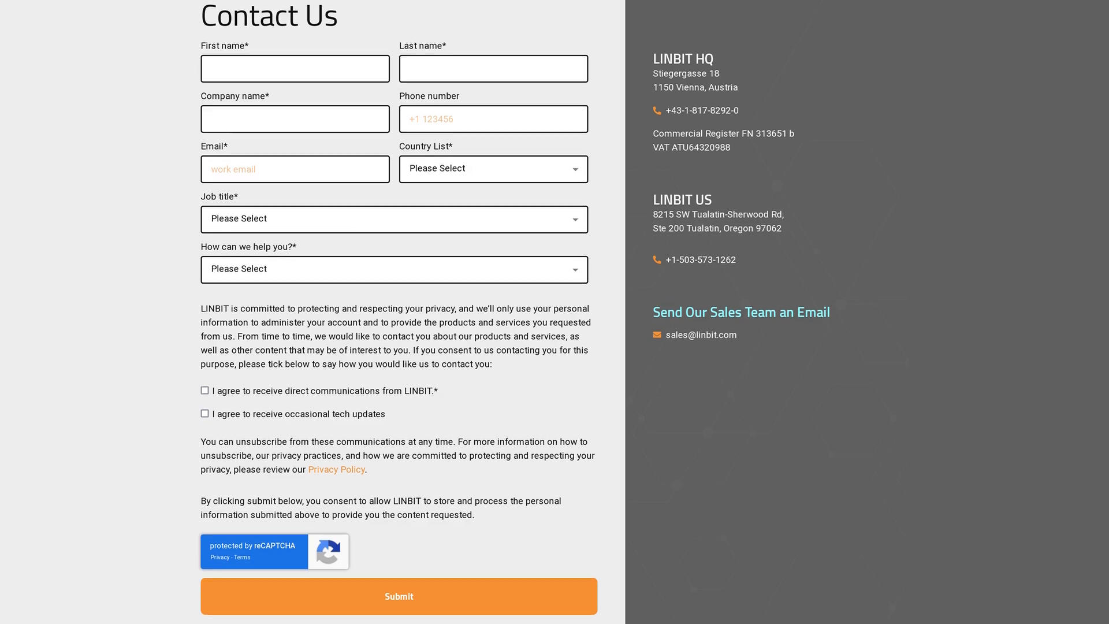